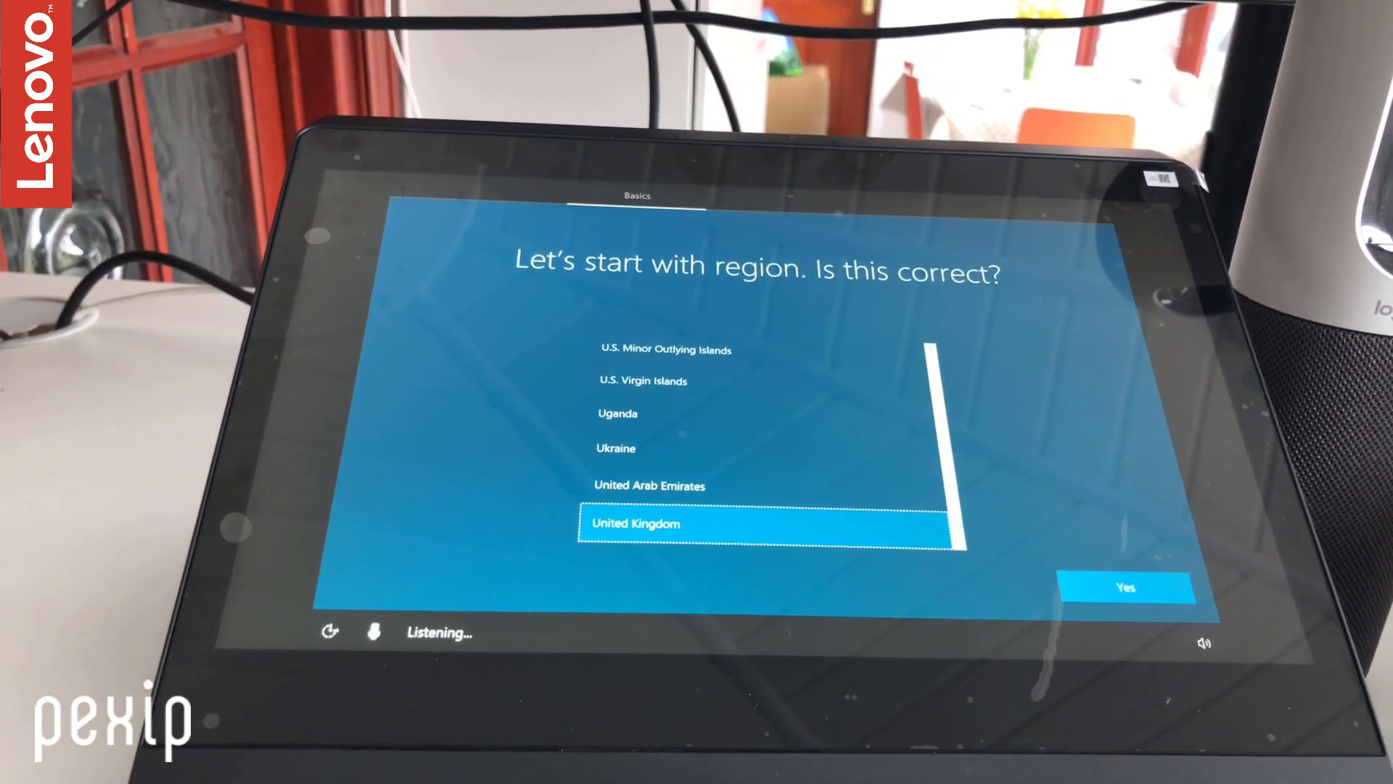
Step: Confirm United Kingdom as the region and keep United Kingdom as the keyboard layout
left_click(1124, 588)
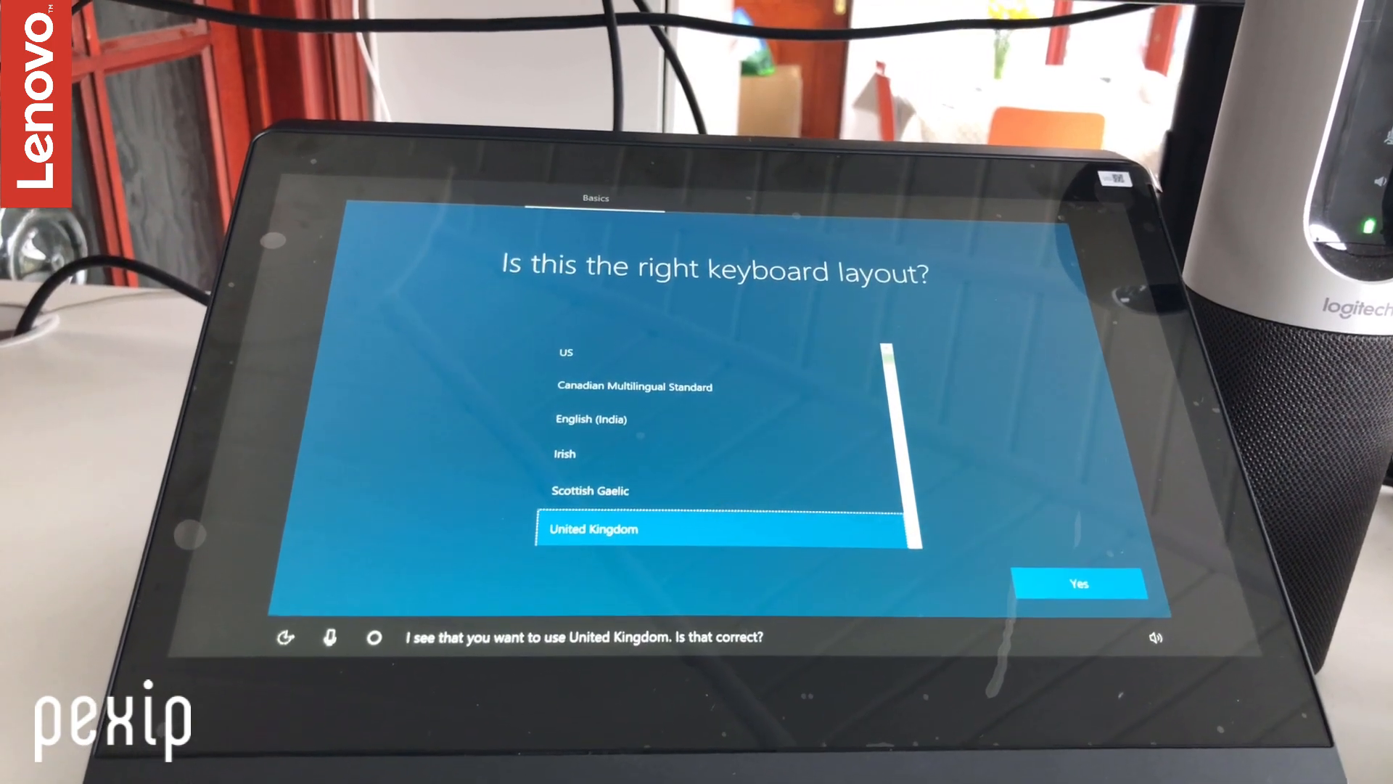
left_click(1079, 583)
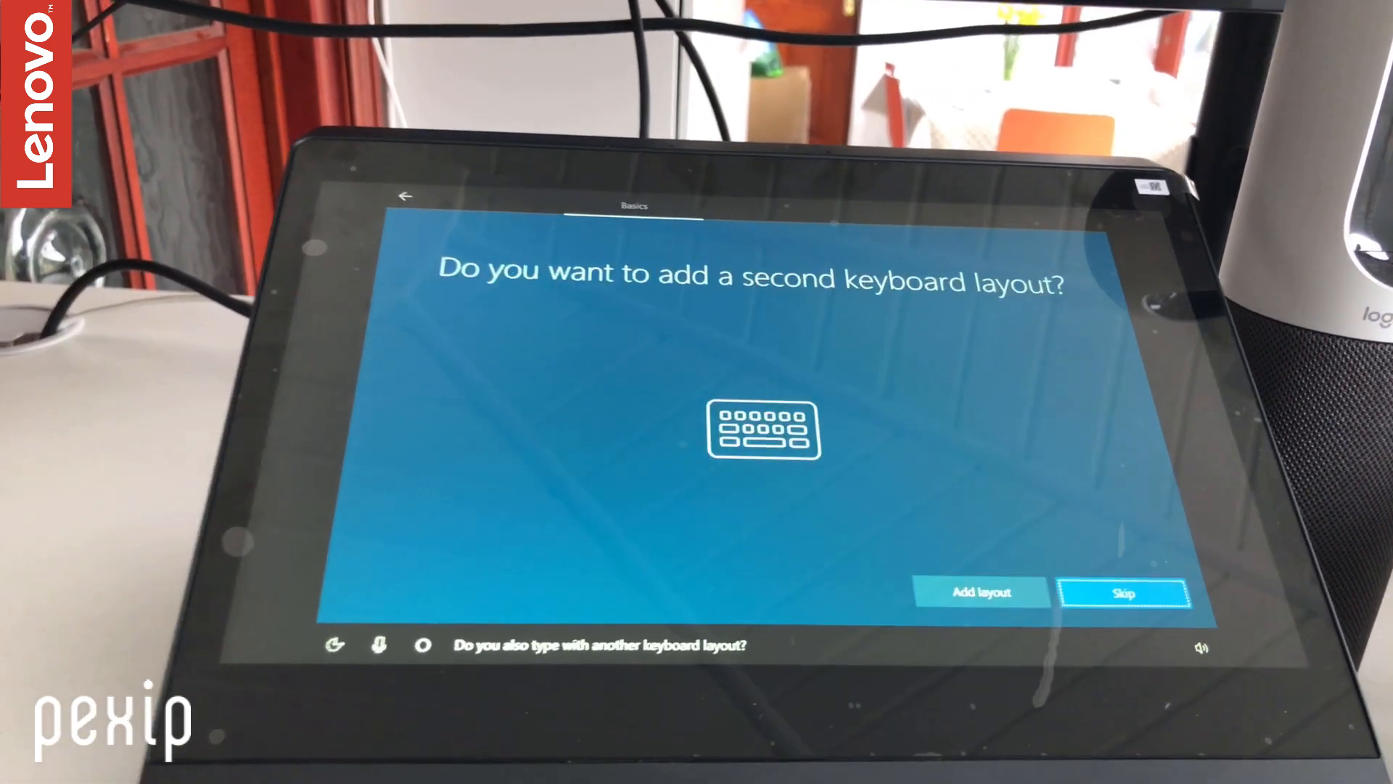